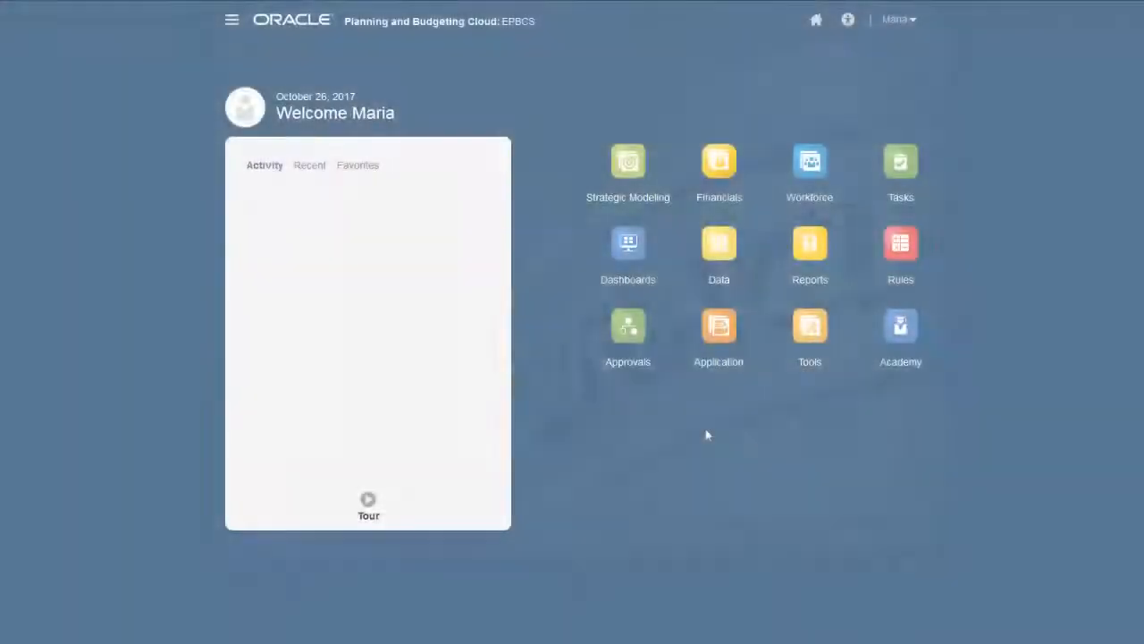
Go to Application > Configure and switch the configuration to the Capital business process.
click(711, 336)
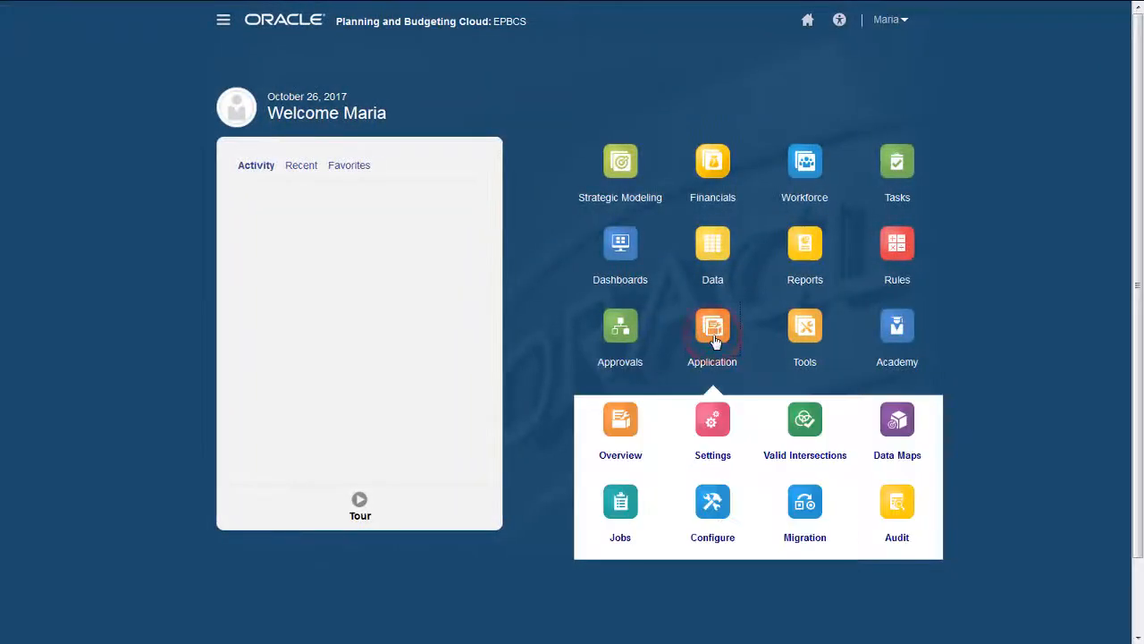
click(711, 509)
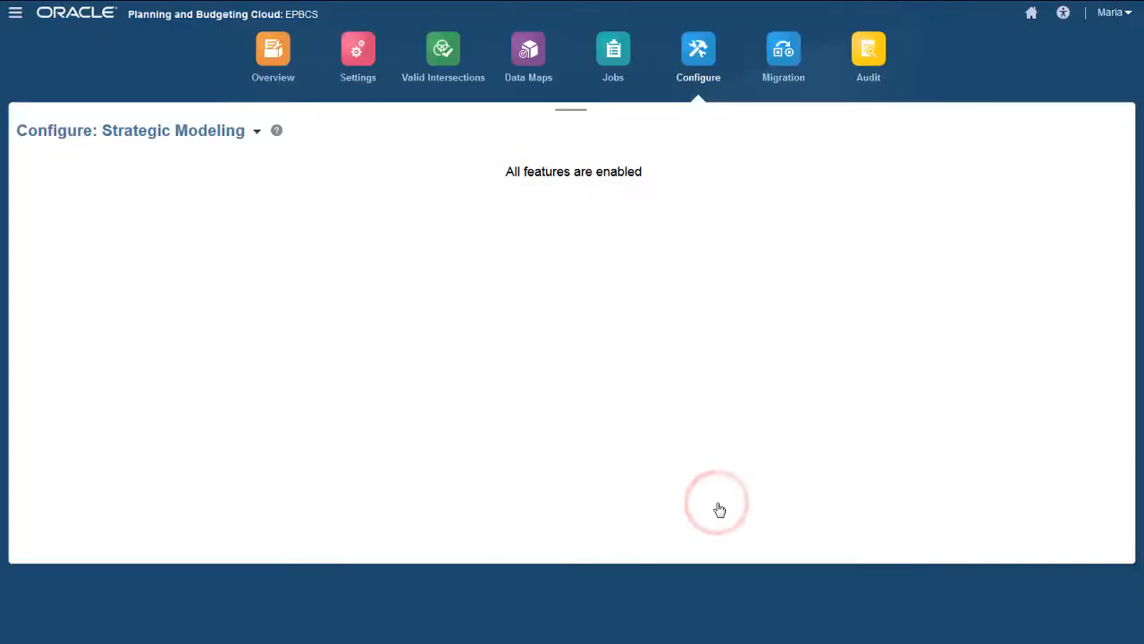
click(257, 131)
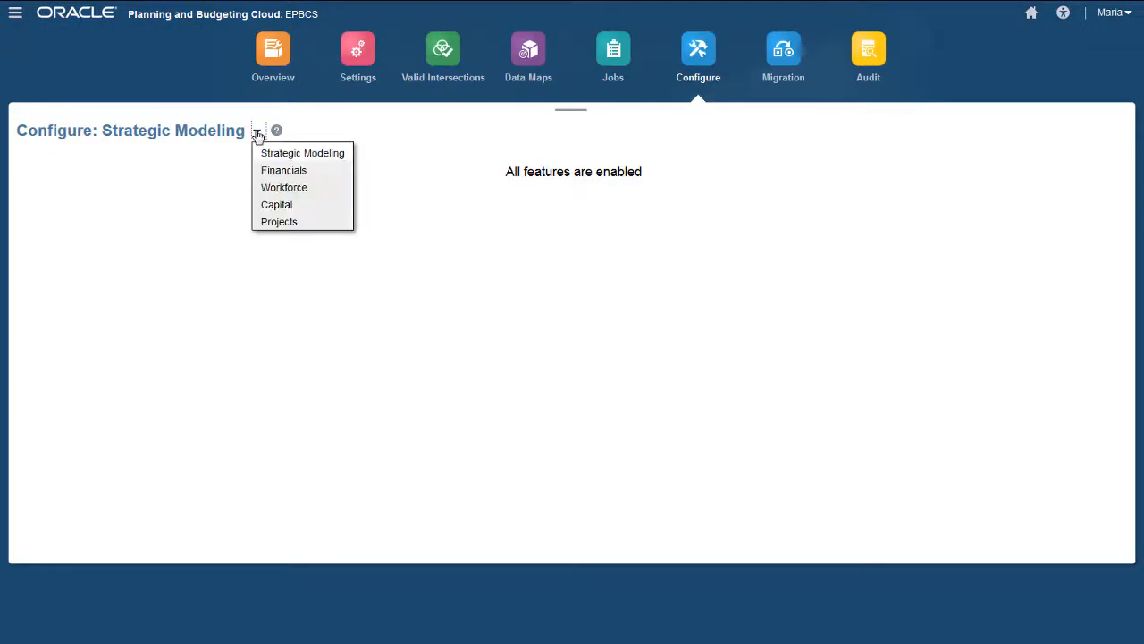
mouse_move(302, 152)
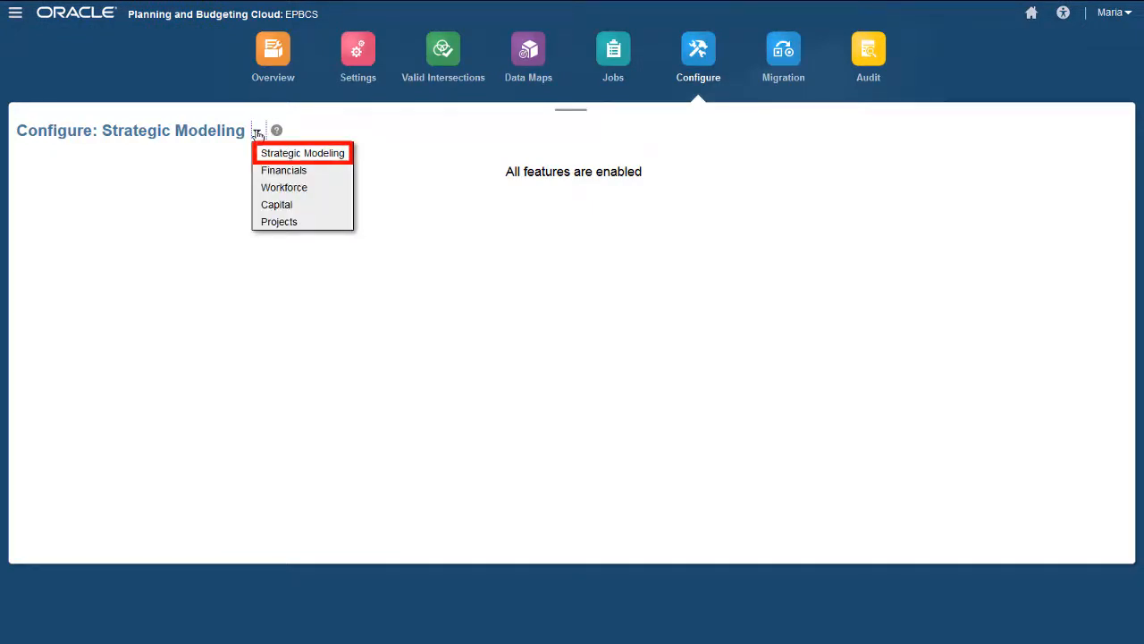
mouse_move(284, 188)
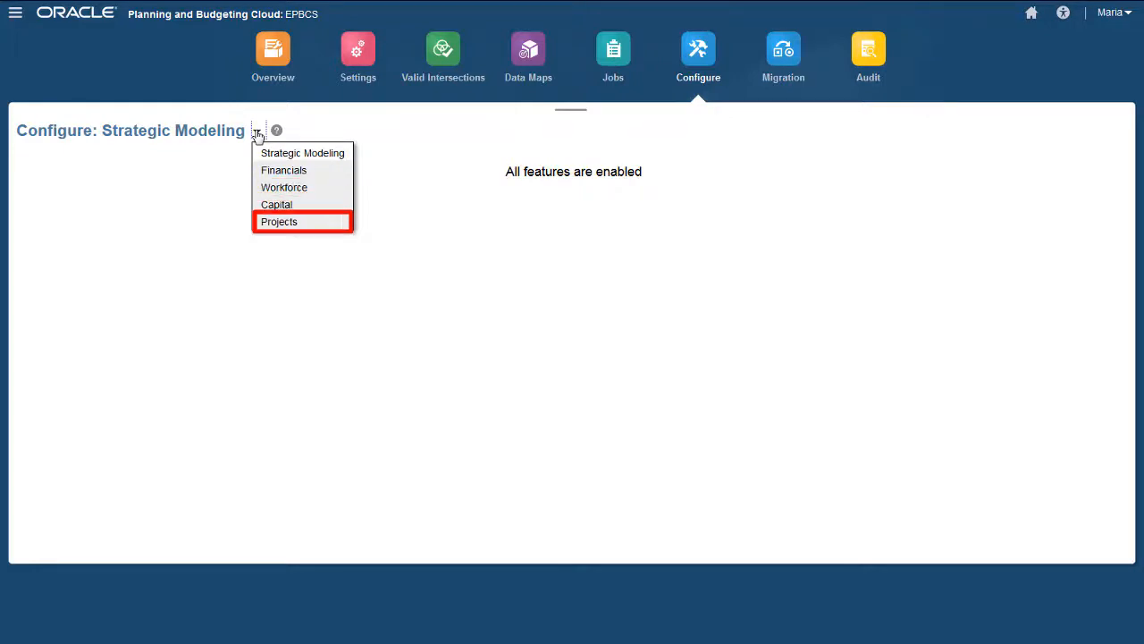
click(276, 204)
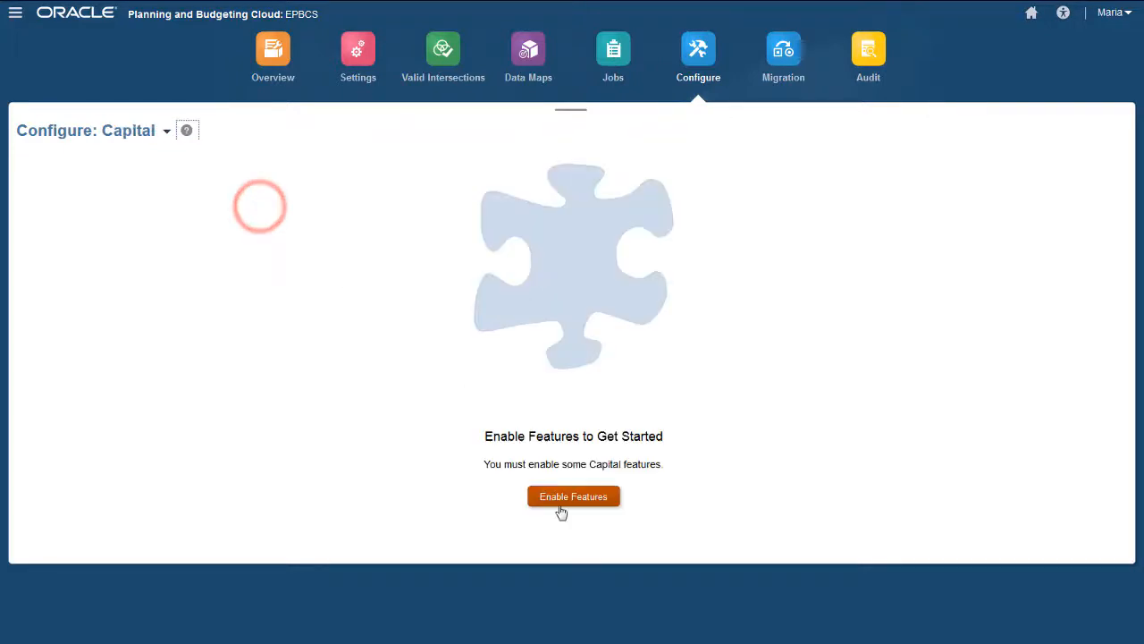
Bring up the Capital Enable Features dialog and review the asset options and dimension mappings.
click(572, 497)
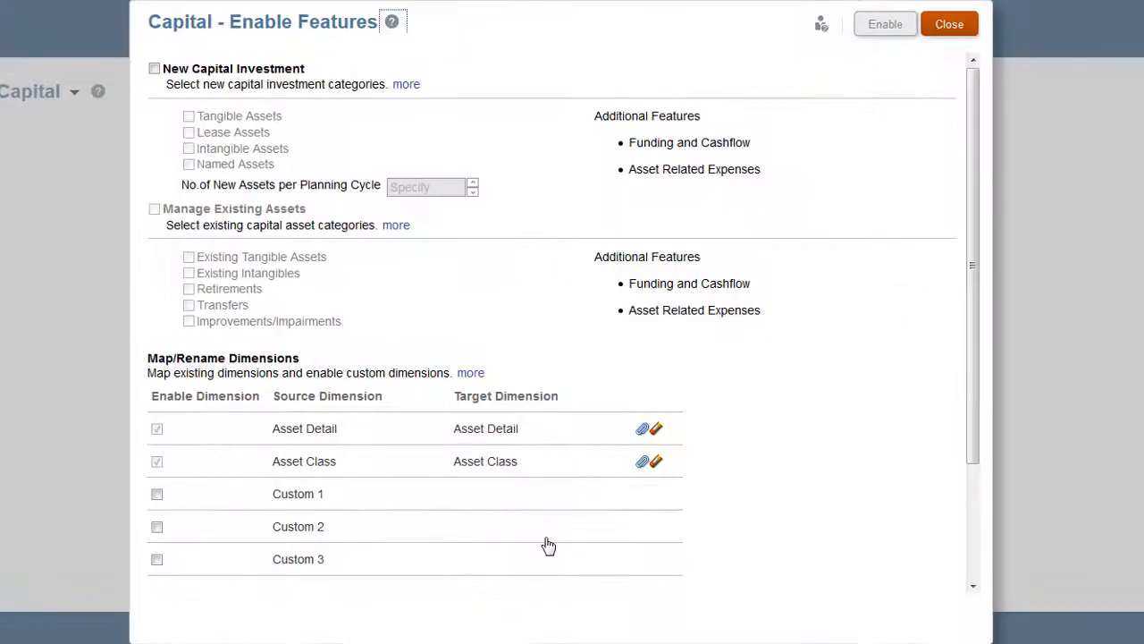
click(154, 68)
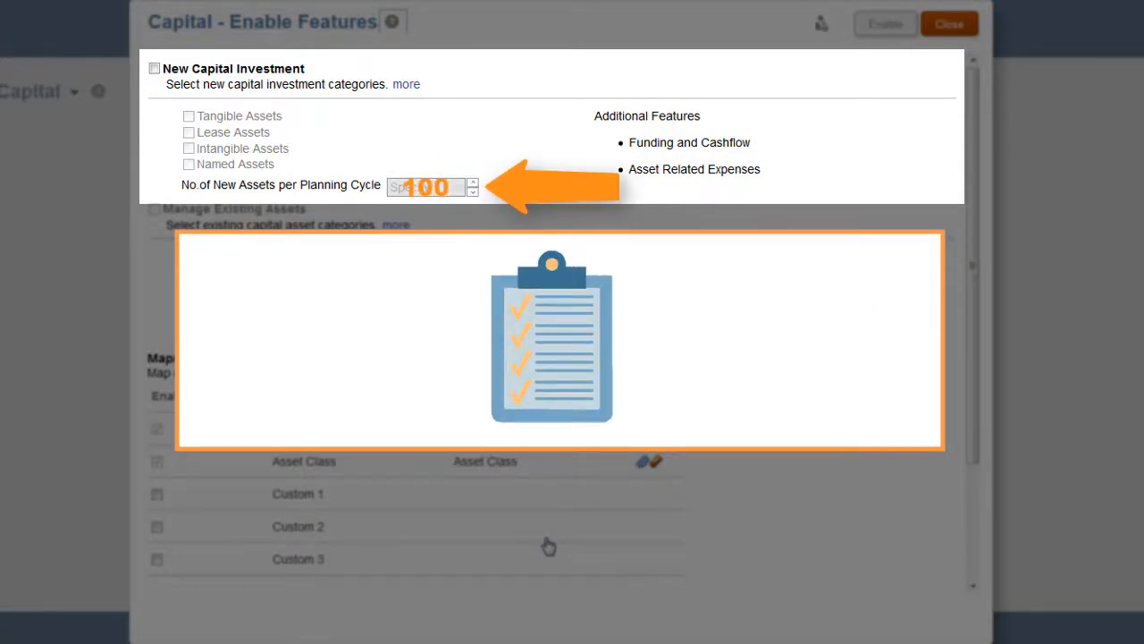
scroll(down, 3)
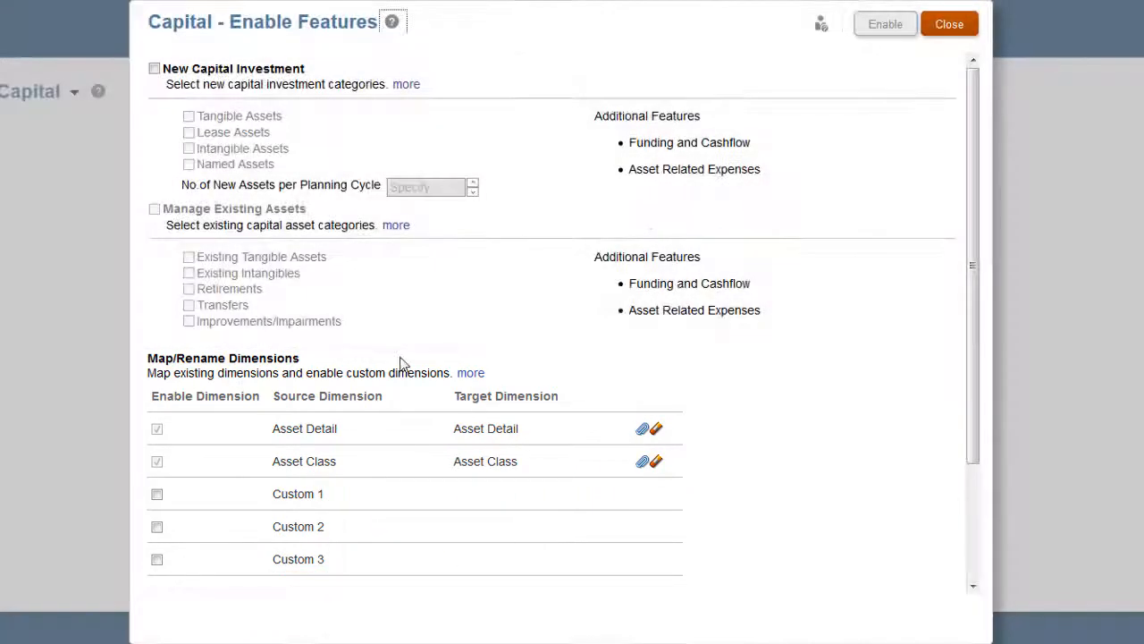
Enable New Capital Investment with Lease Assets, 100 new assets per cycle, and custom dimensions Project, Vendor, FundingSource.
click(154, 68)
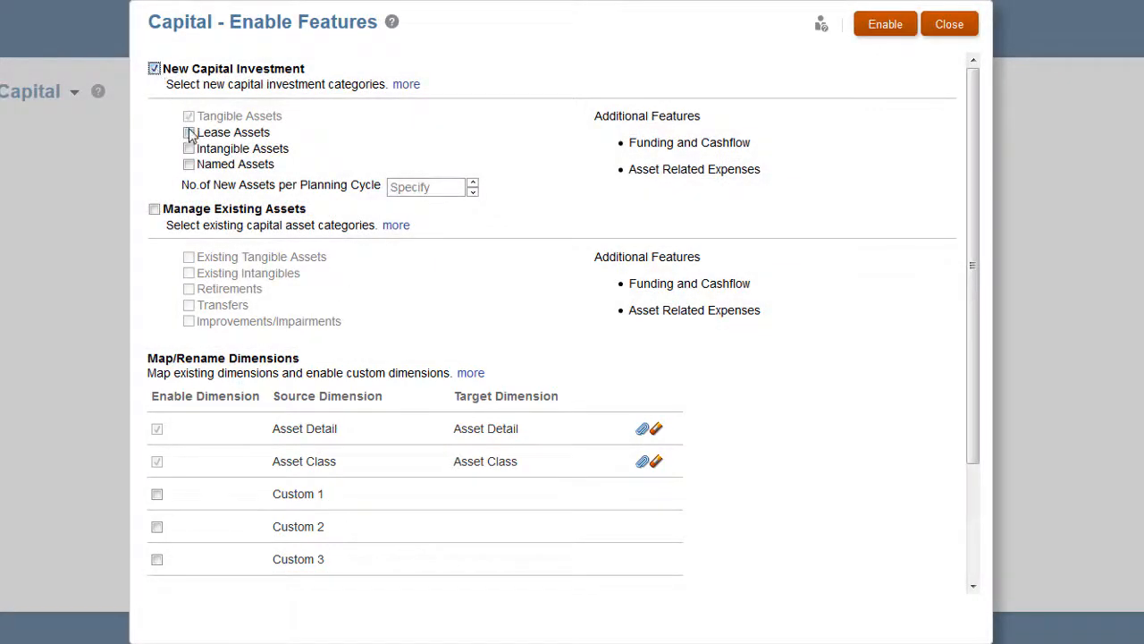
click(190, 133)
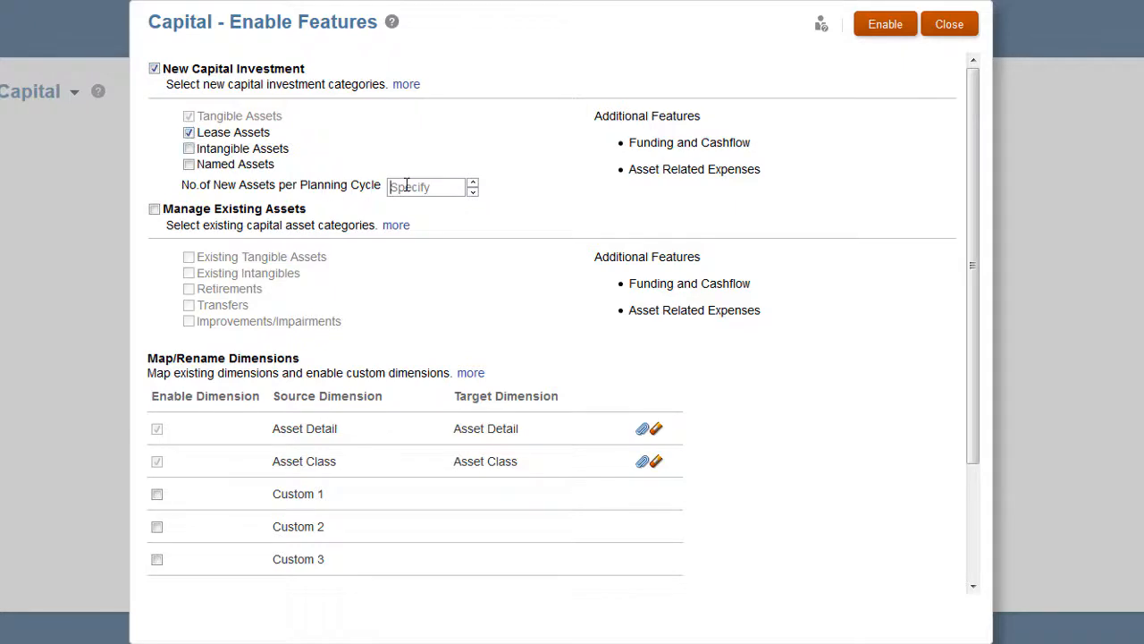
click(158, 493)
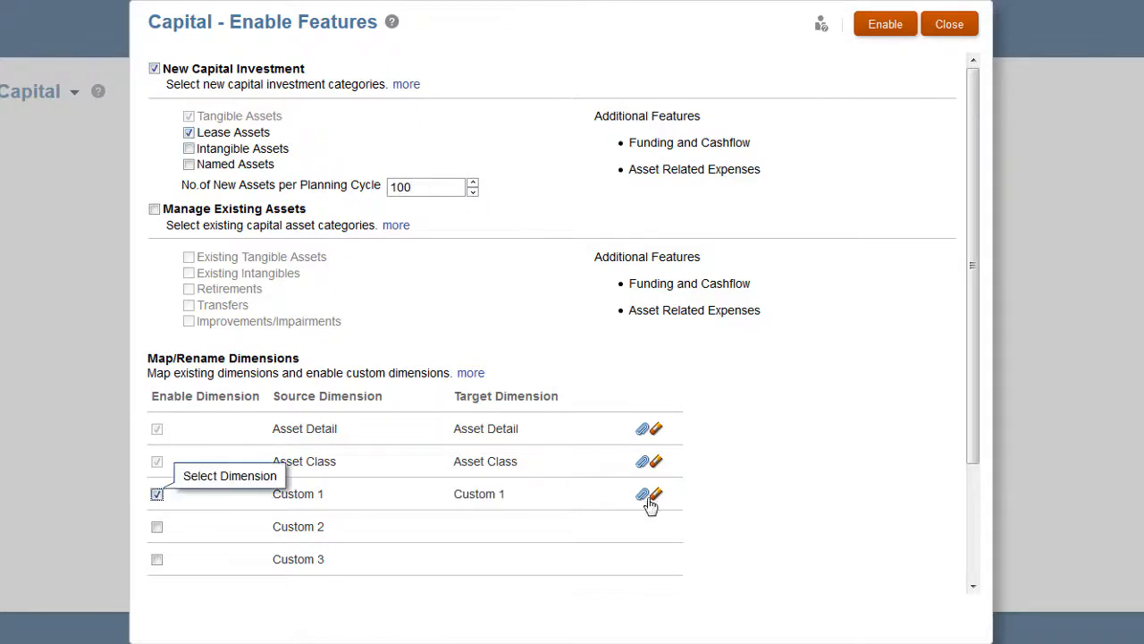
click(157, 526)
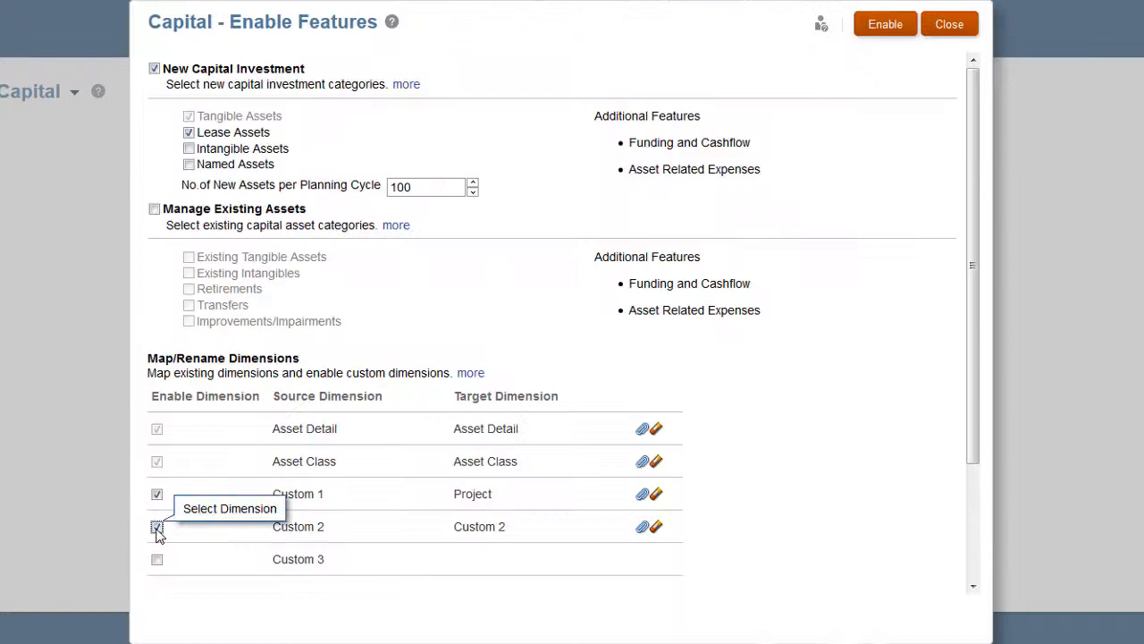
click(157, 558)
text(FundingSource)
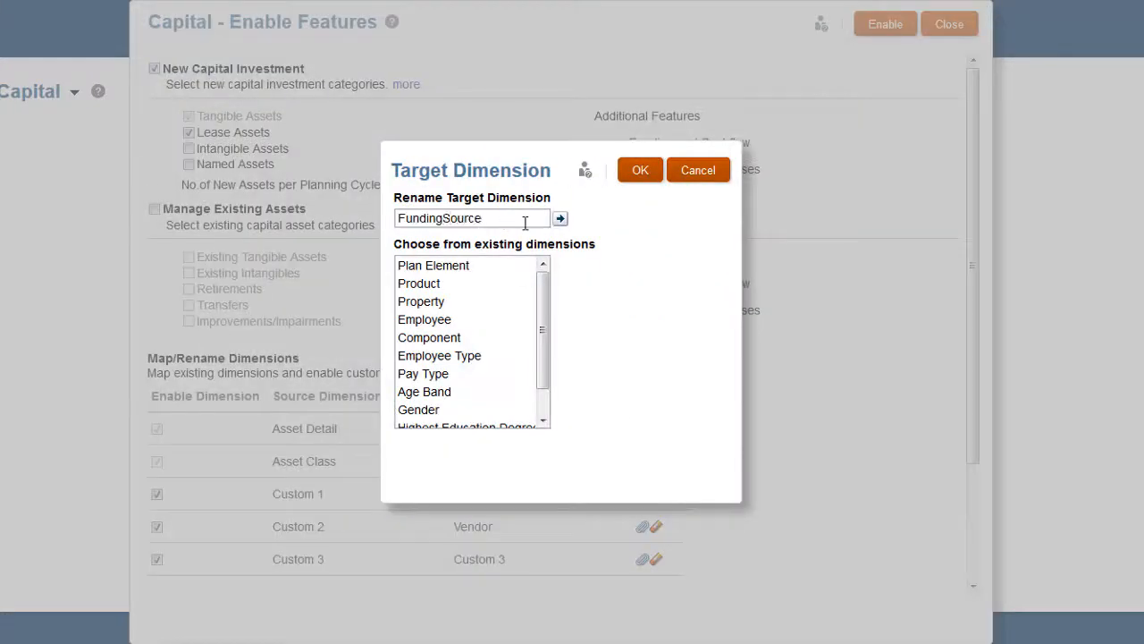
click(885, 25)
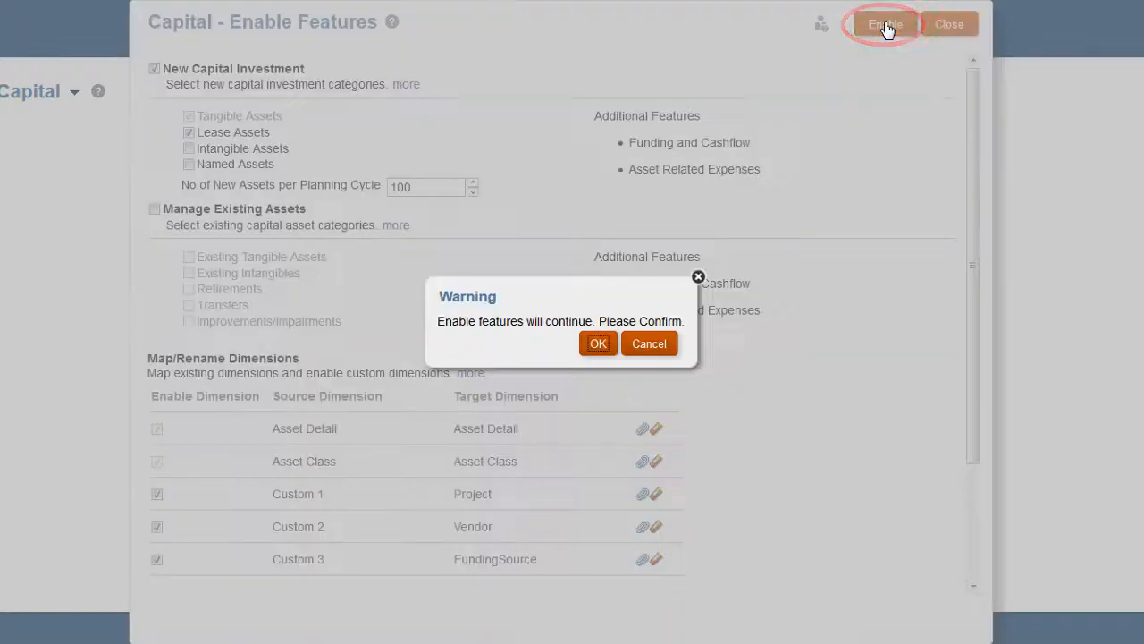
Confirm the enable warning, acknowledge success, and return to Home where the Capital card appears.
click(598, 343)
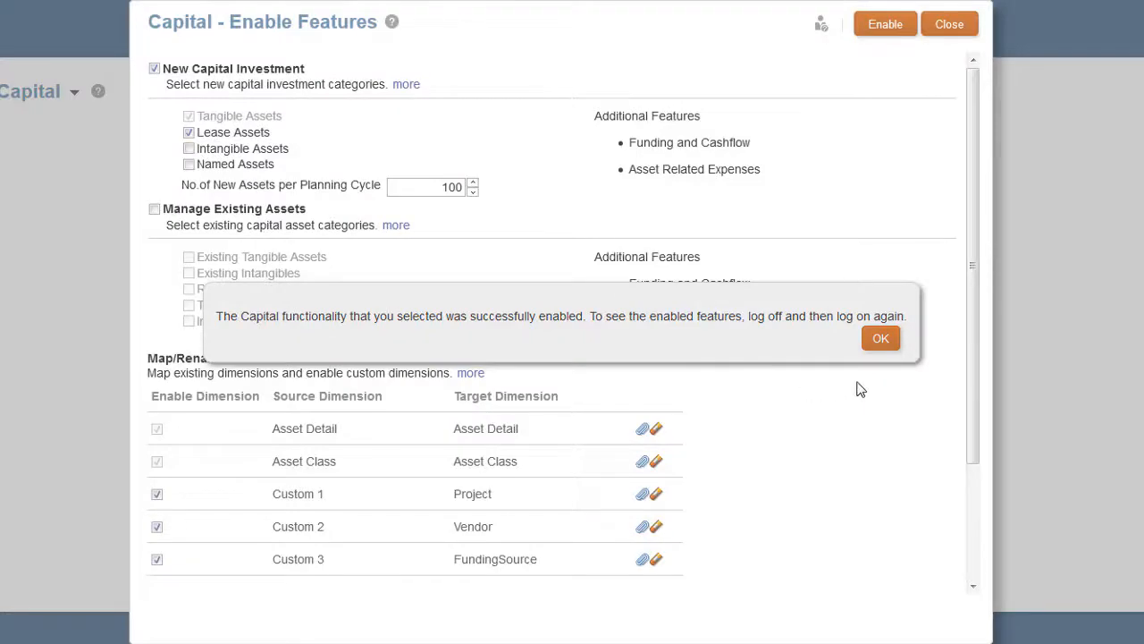
click(880, 338)
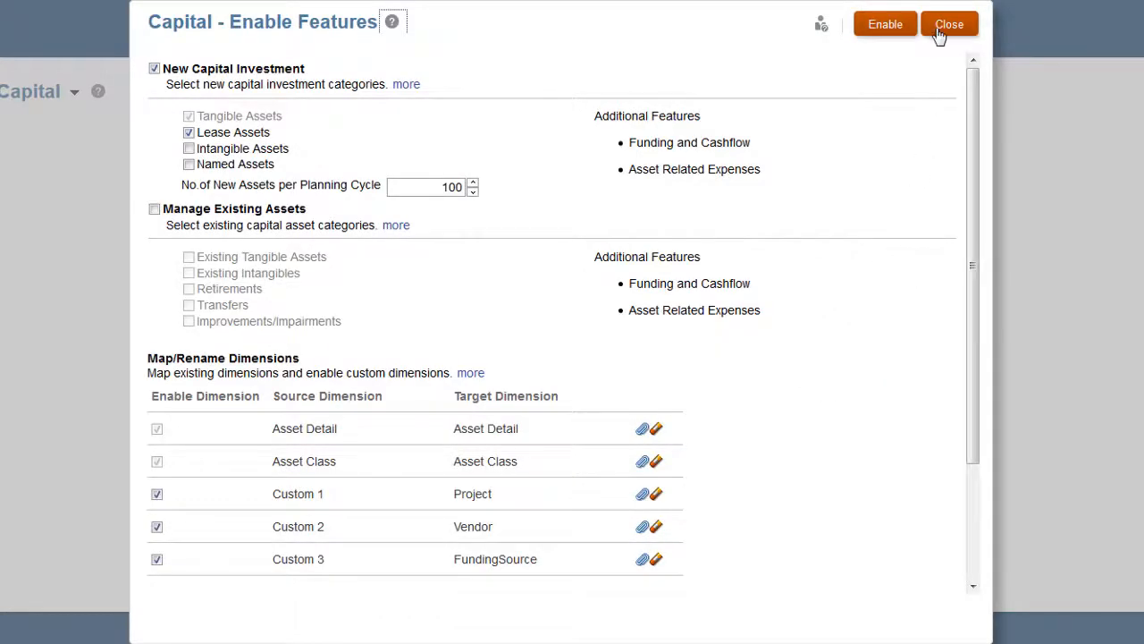
click(949, 26)
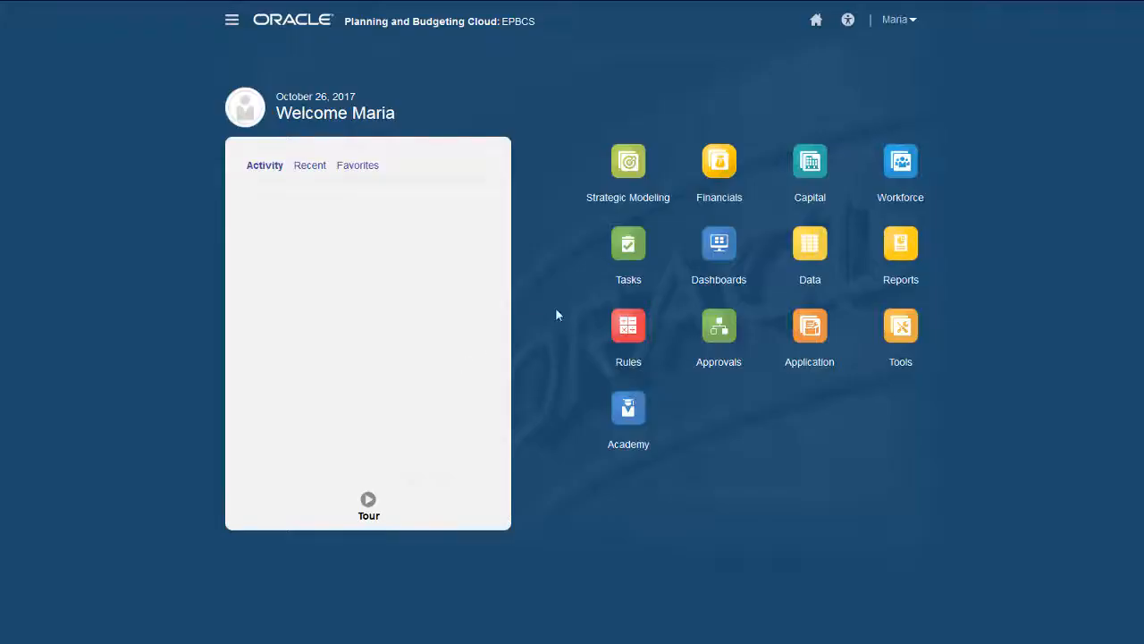
Return to Configure: Capital showing 40% features progress and expand its Actions list.
click(812, 165)
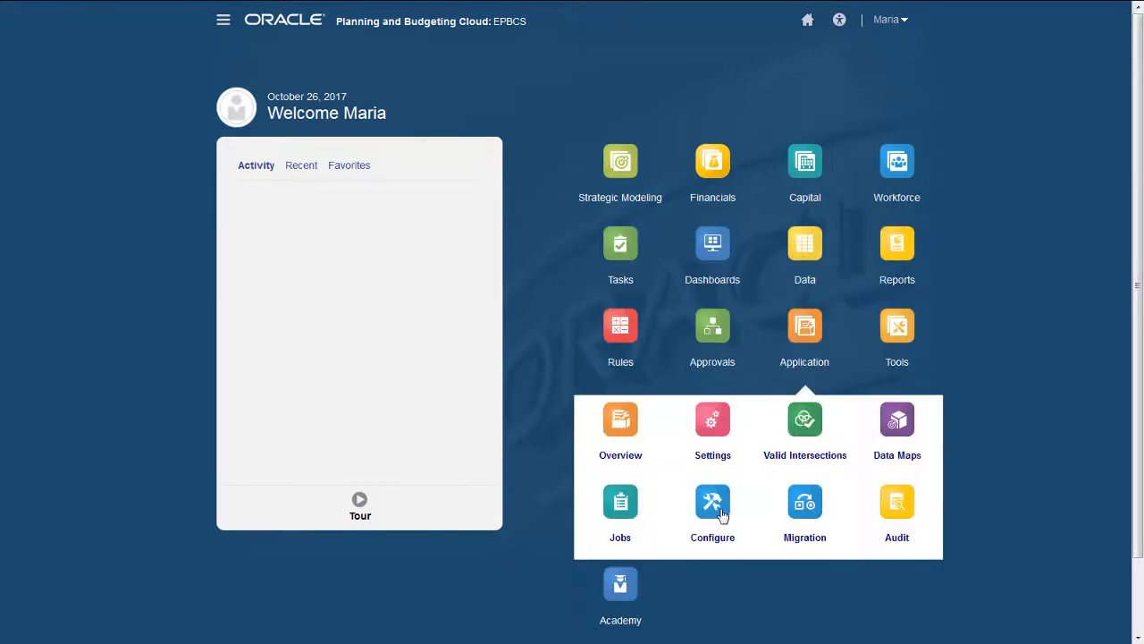
click(711, 510)
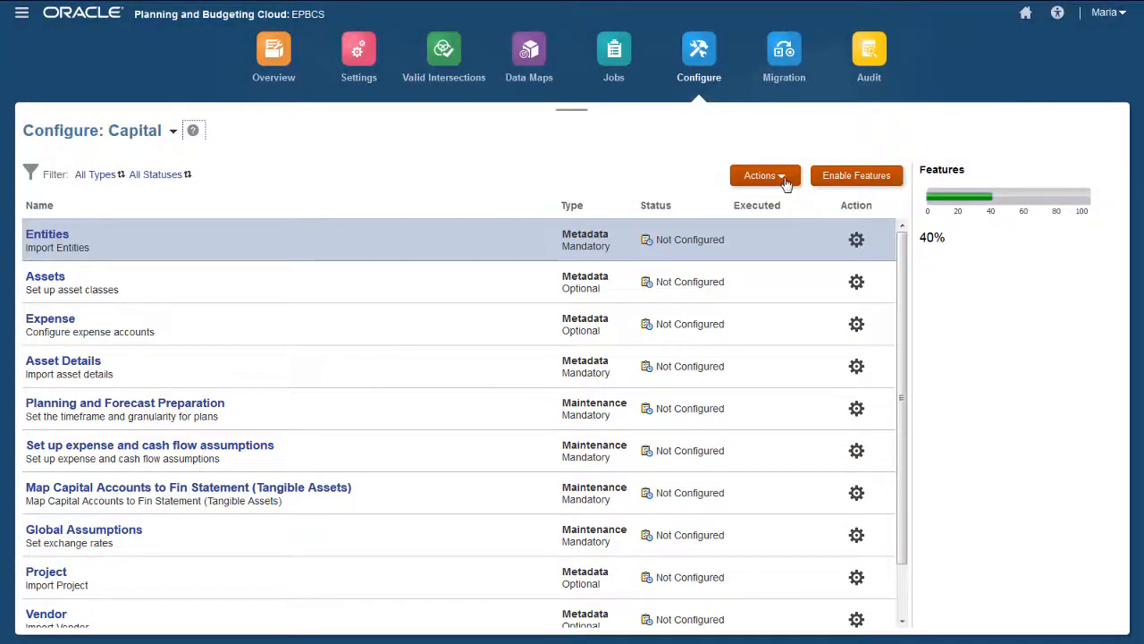
click(760, 175)
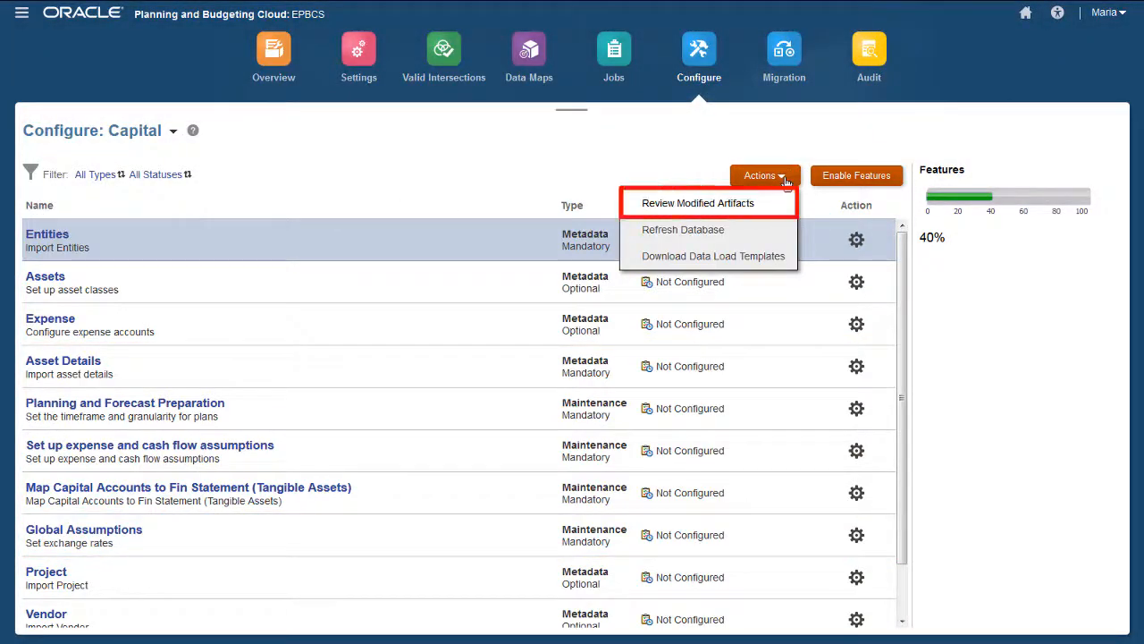
mouse_move(682, 229)
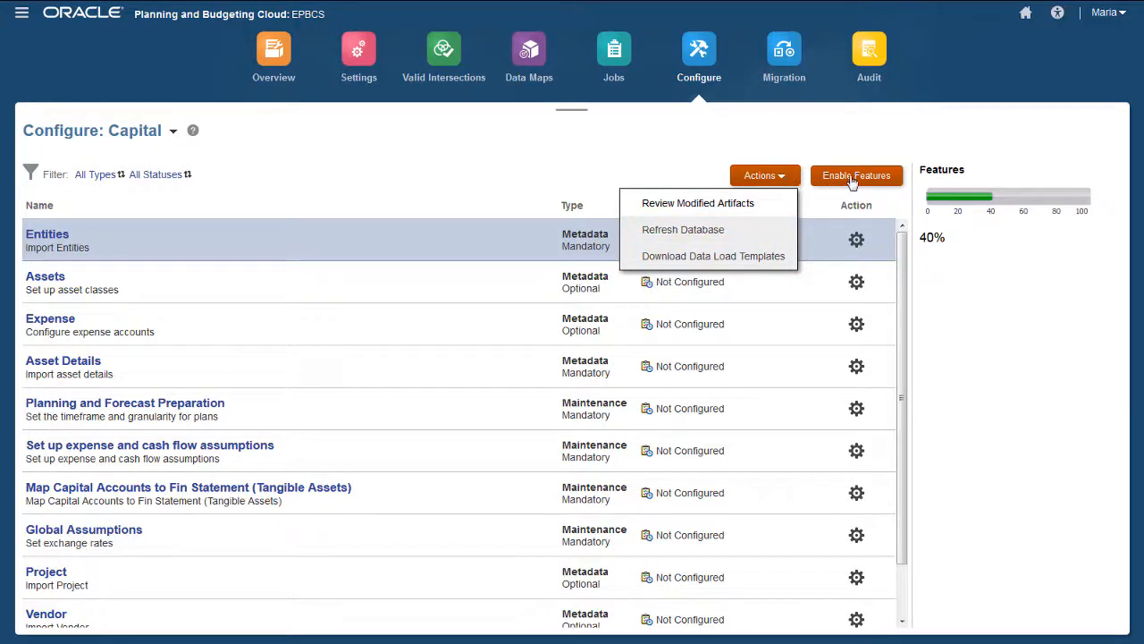
Add Intangible Assets under New Capital Investment and enable it.
click(854, 176)
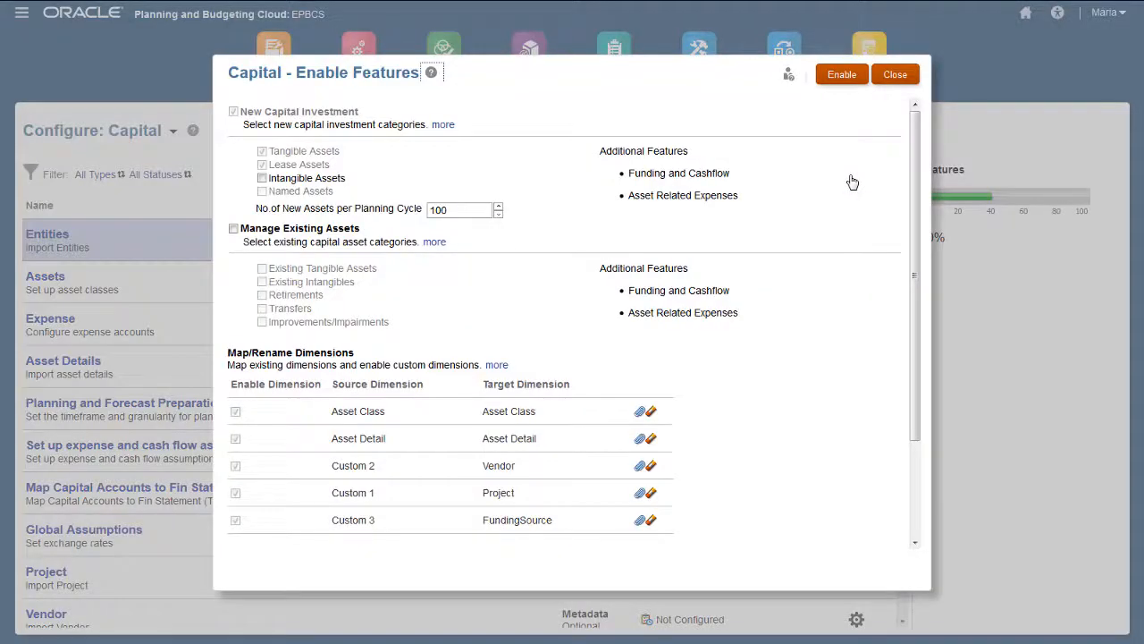
click(261, 179)
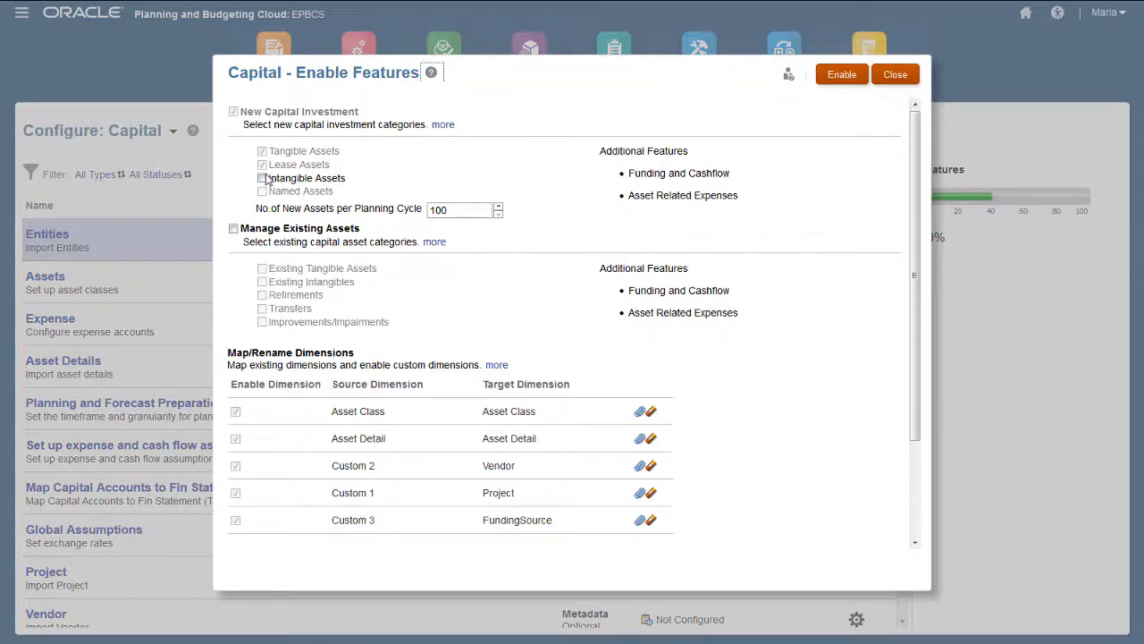
click(262, 179)
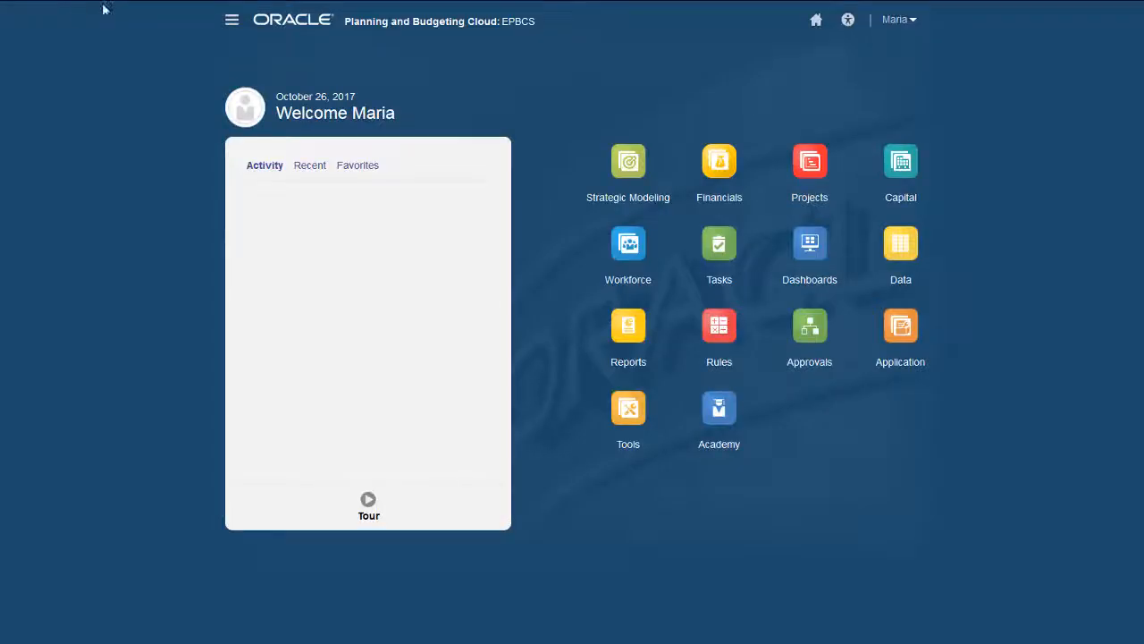
Go to Application > Configure and start the Assets task for Tangible Assets.
click(901, 169)
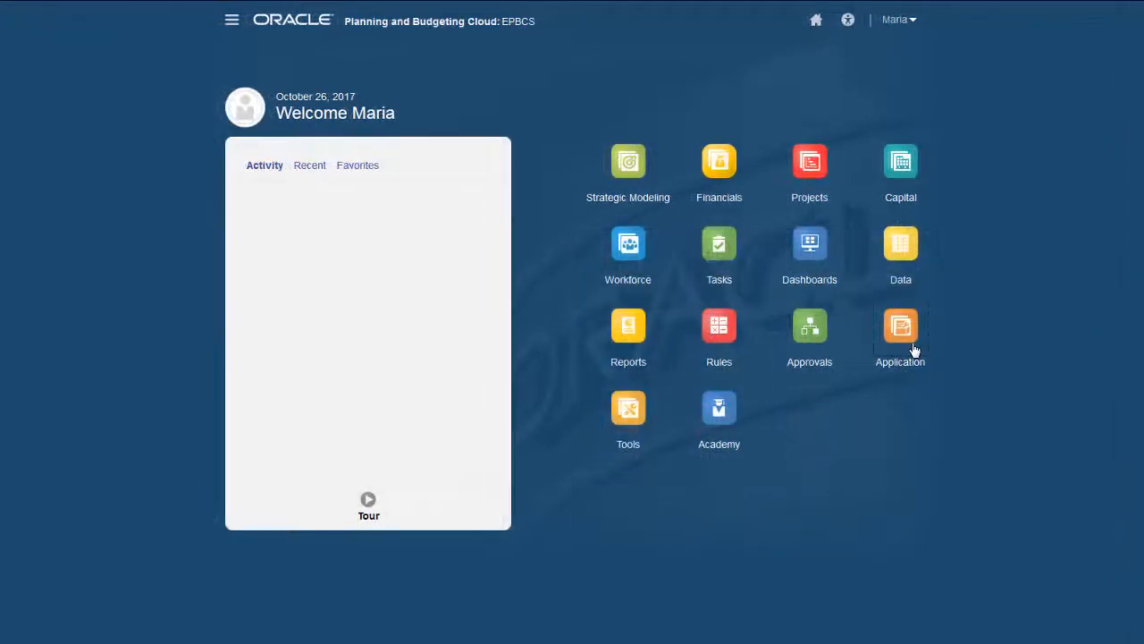
click(901, 325)
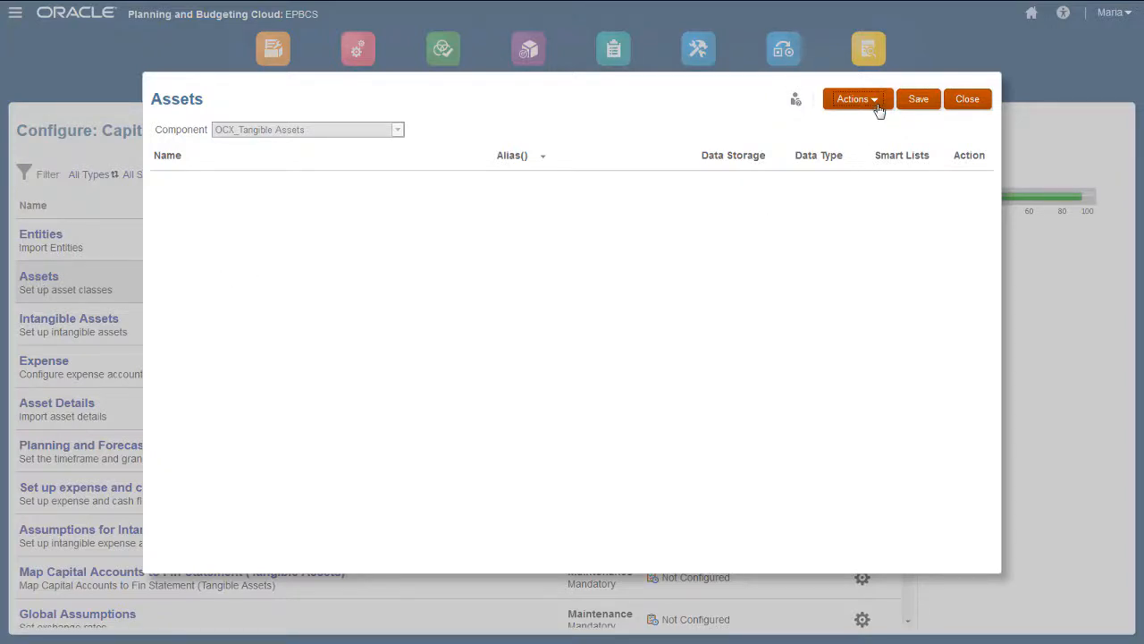
Add provided member OCX_Office Equipment and a new Natural Resources asset class, then save them.
click(854, 98)
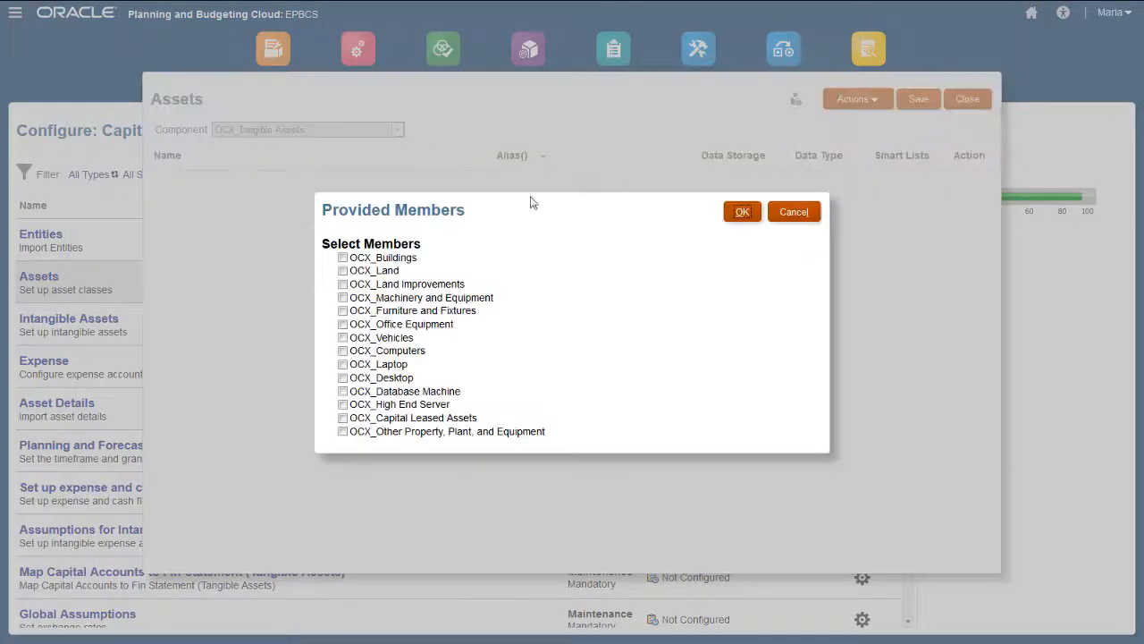
click(742, 210)
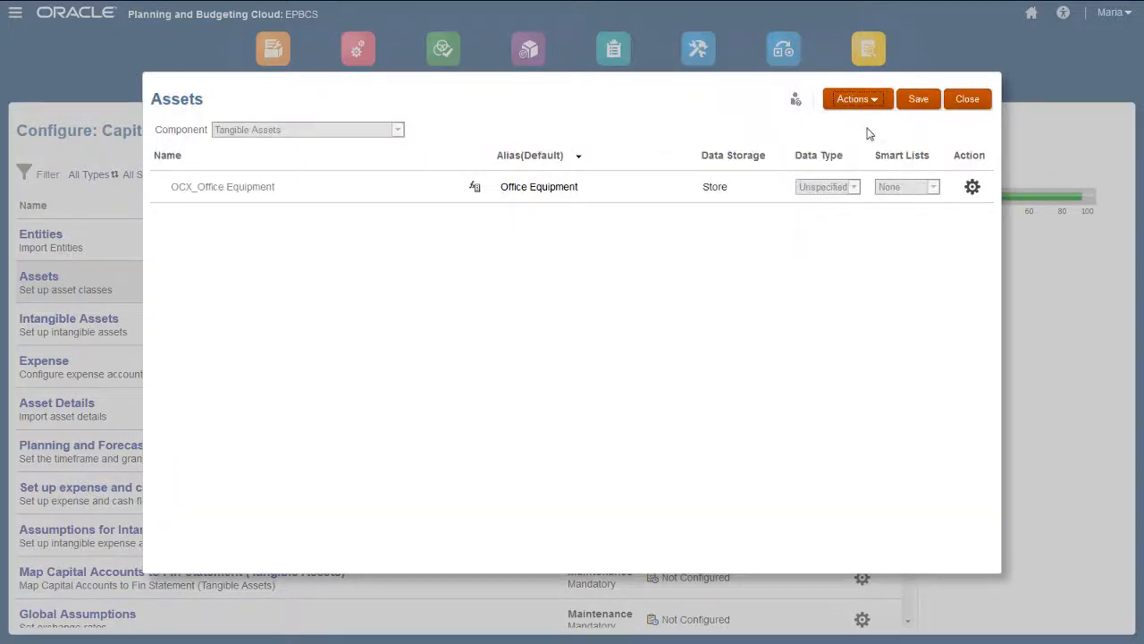
text(Natural Resources)
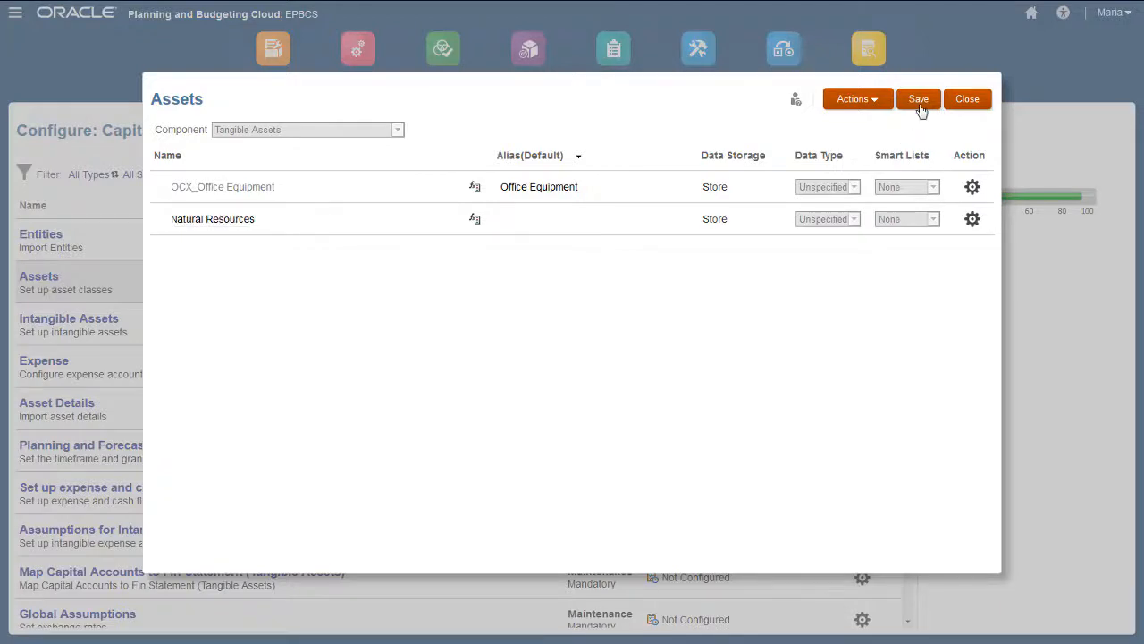
click(919, 99)
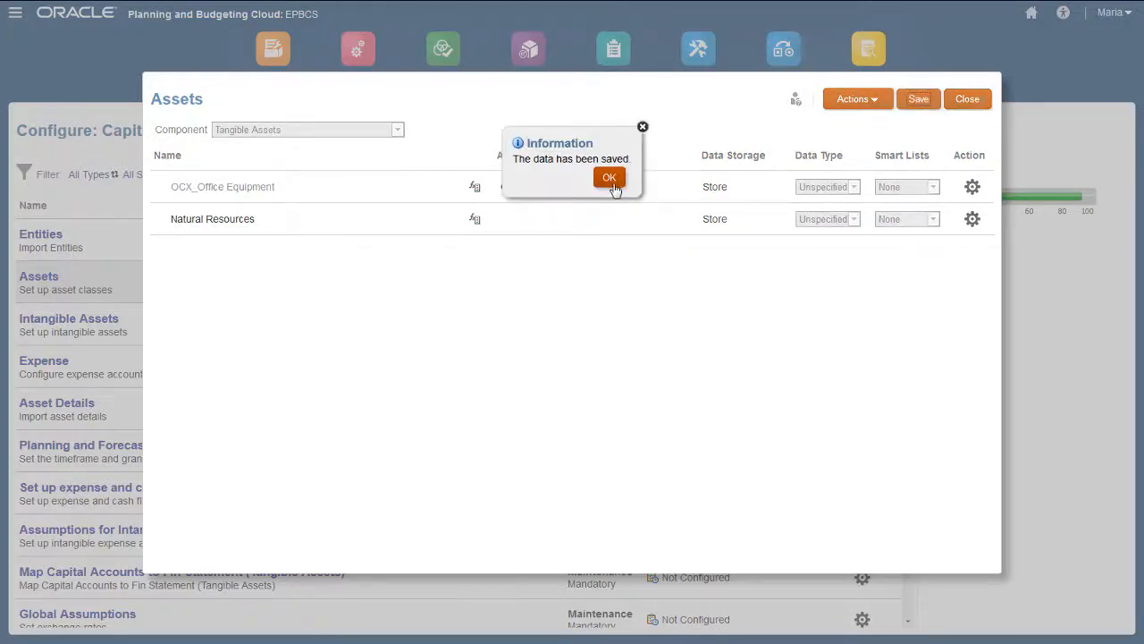
click(609, 177)
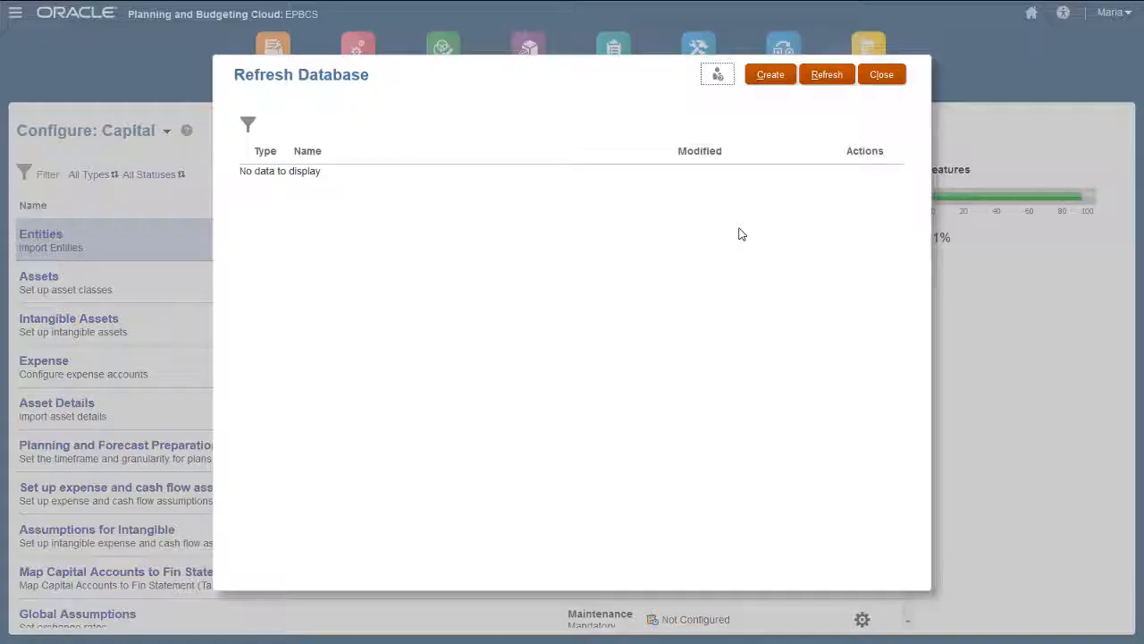
Launch Refresh Database so the new asset classes take effect.
click(826, 75)
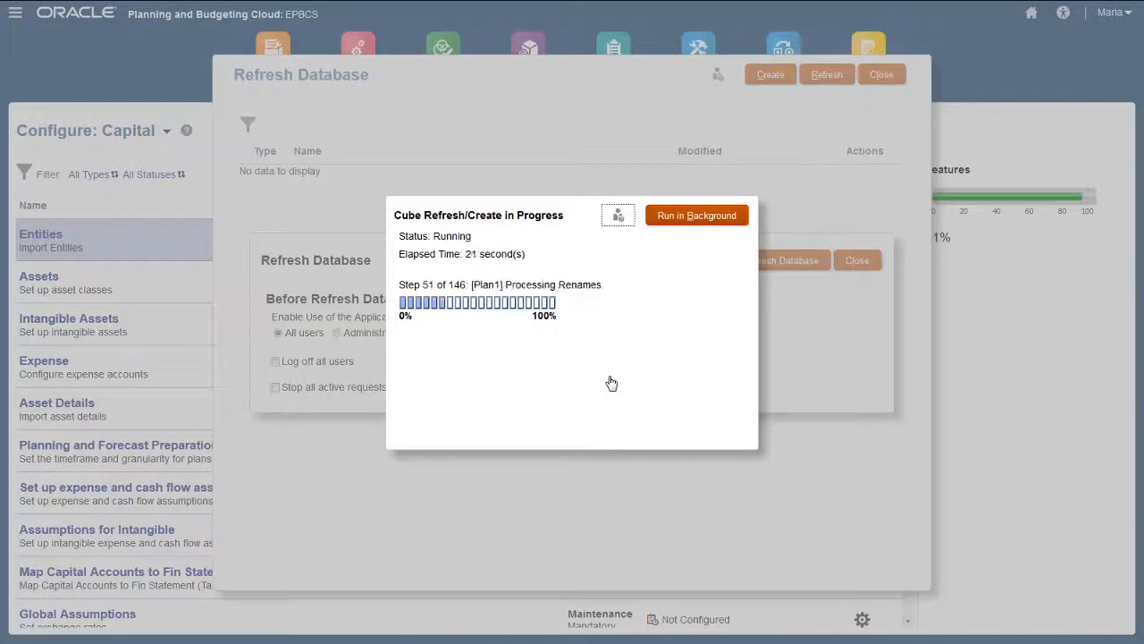
click(697, 215)
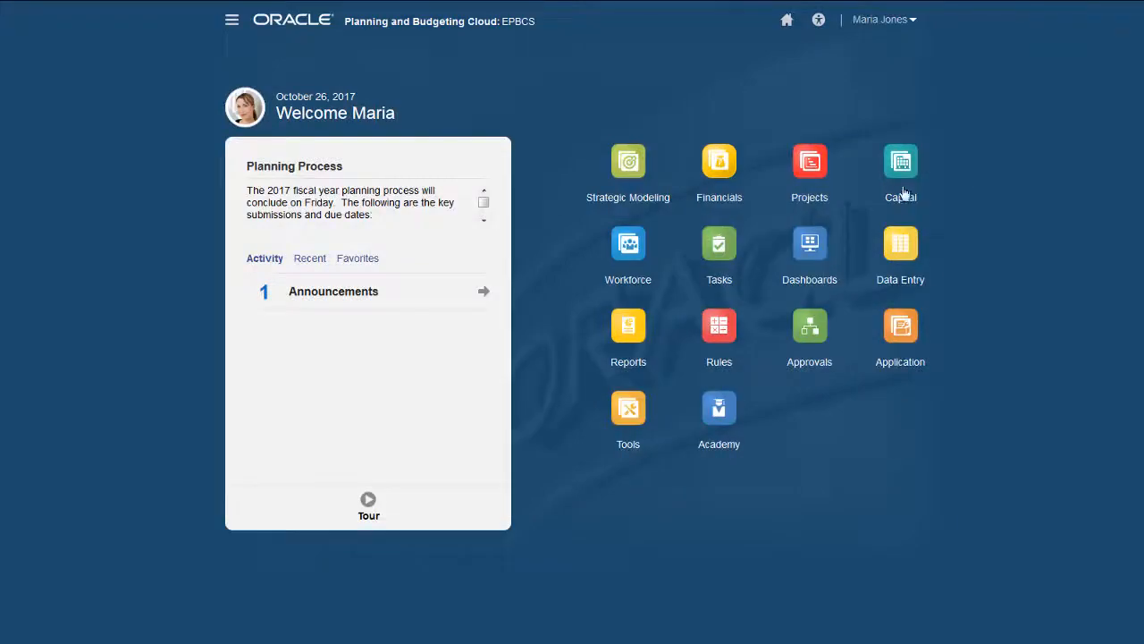
Enter the Capital card and view the New Asset Detail form under Investments.
click(901, 161)
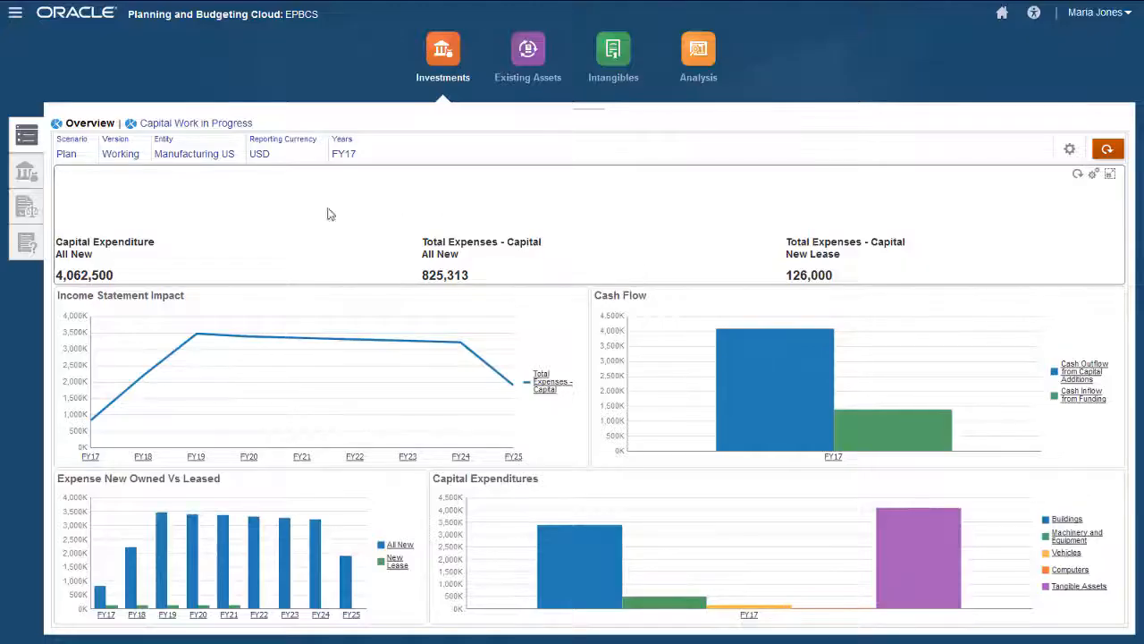
click(25, 171)
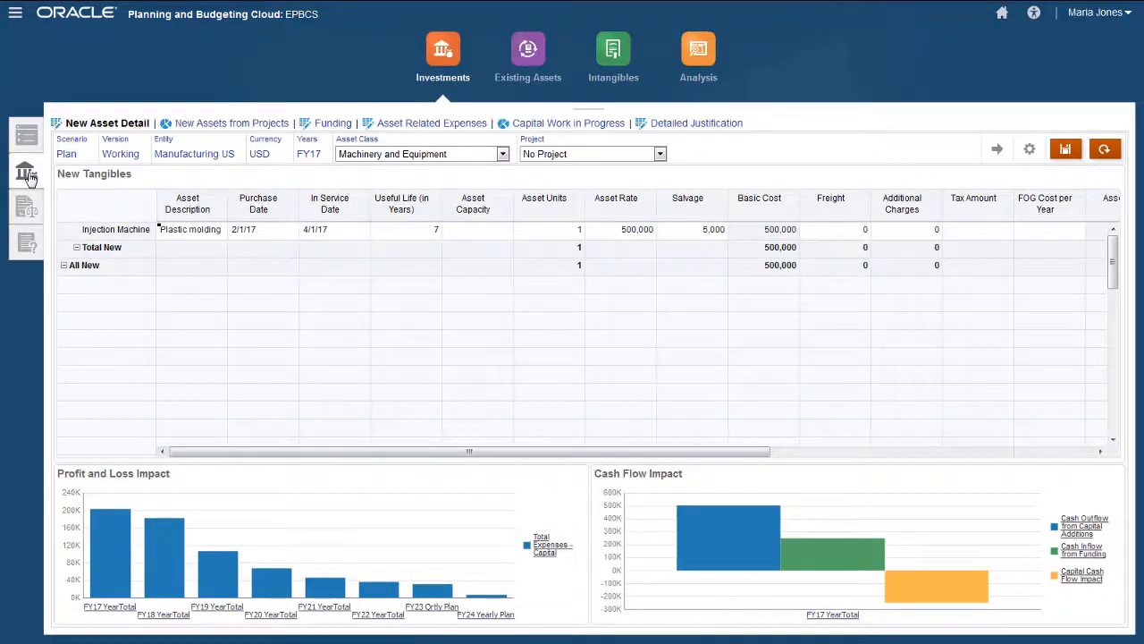